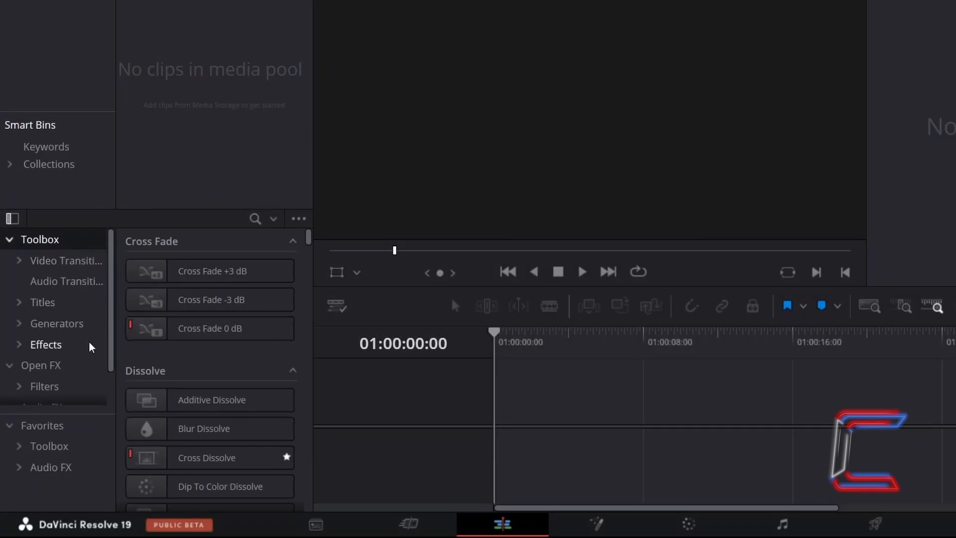
Step: Place a Fusion Composition clip on V1 and stretch it to about ten seconds
left_click(46, 345)
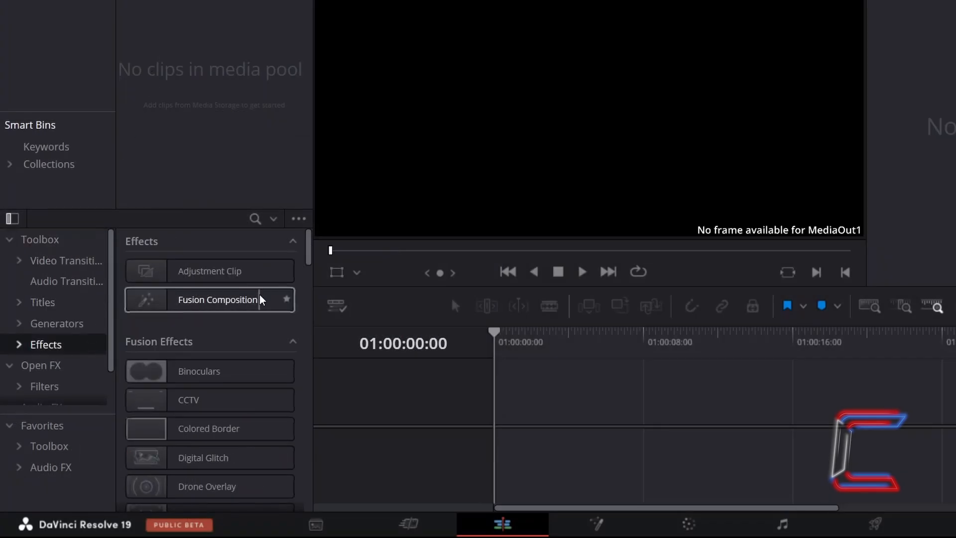
left_click_drag(210, 299, 437, 390)
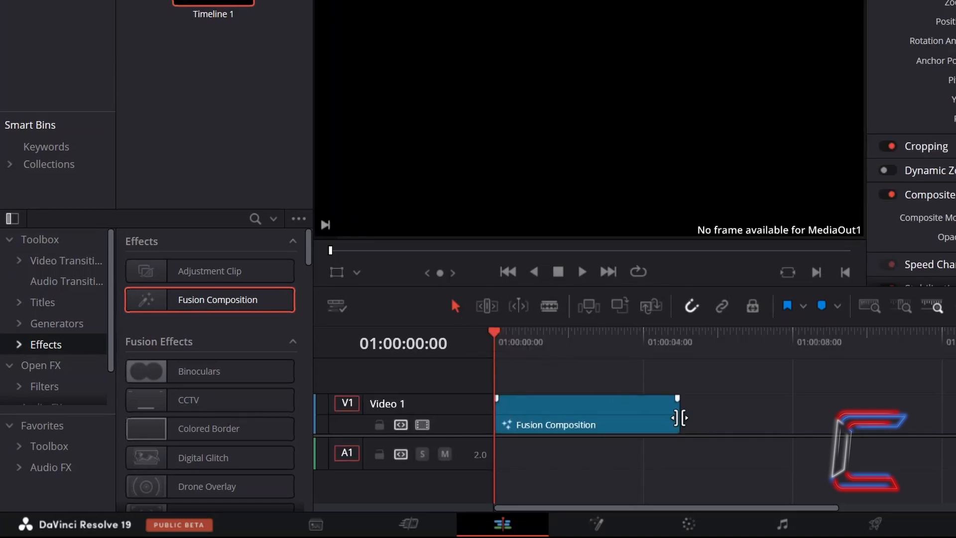
left_click_drag(680, 417, 722, 418)
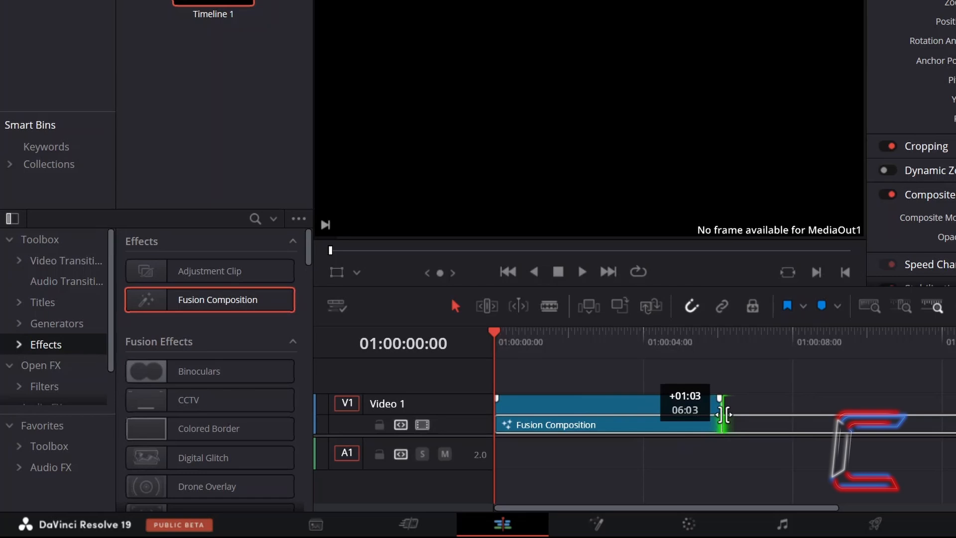
left_click_drag(723, 414, 836, 405)
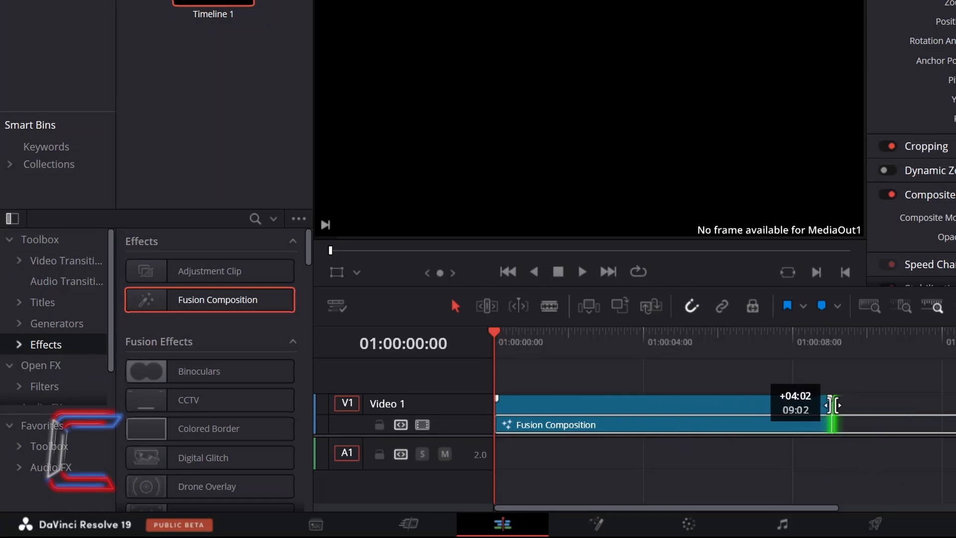
left_click_drag(838, 405, 868, 408)
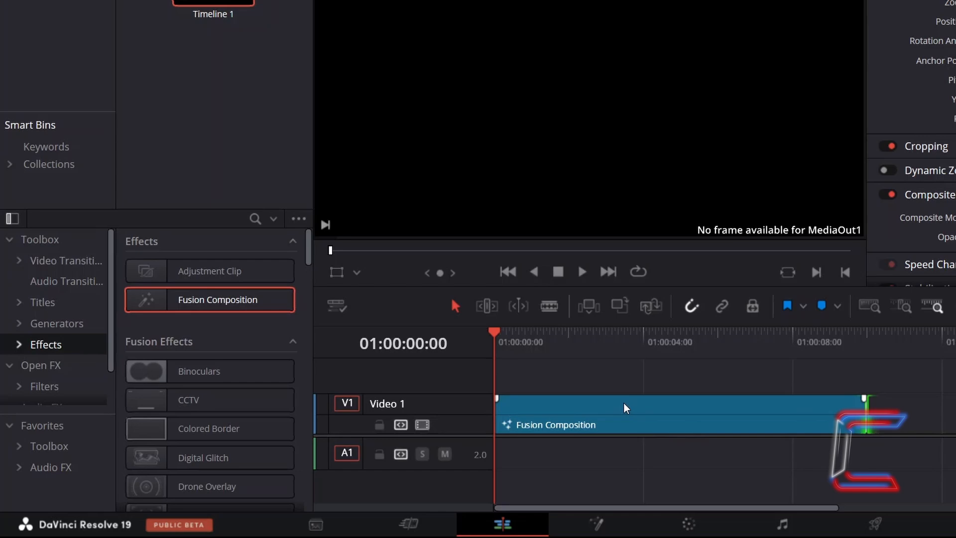
right_click(625, 408)
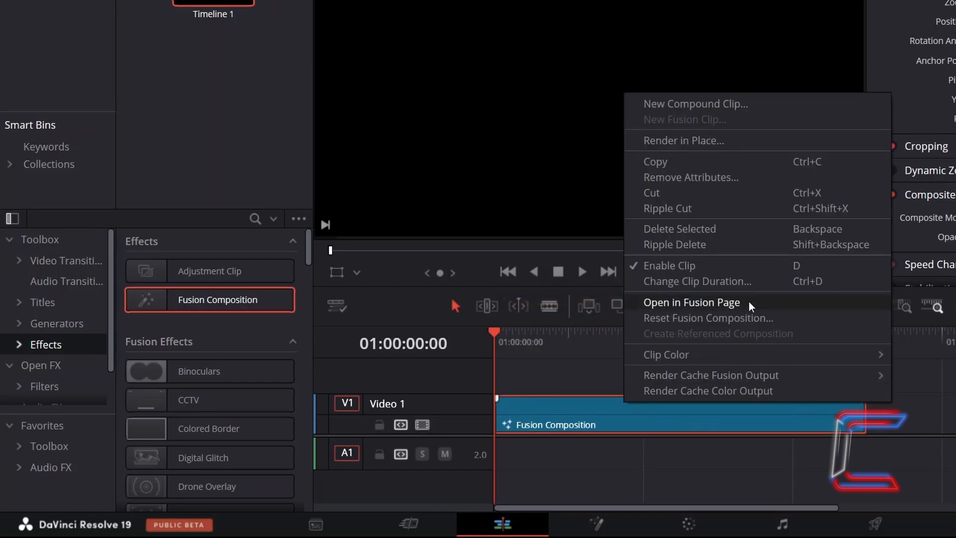
Step: Open the clip in the Fusion page and add a Text+ node
left_click(691, 301)
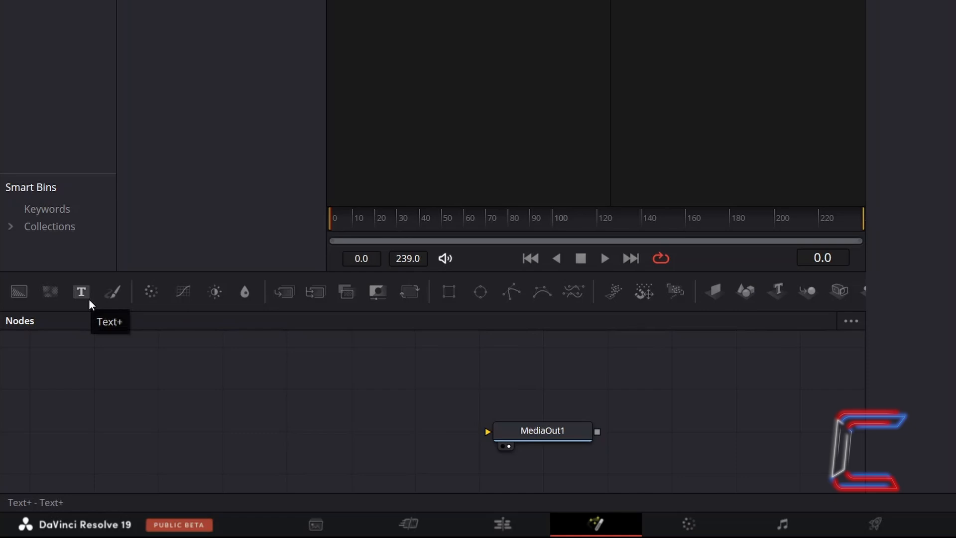
left_click(80, 291)
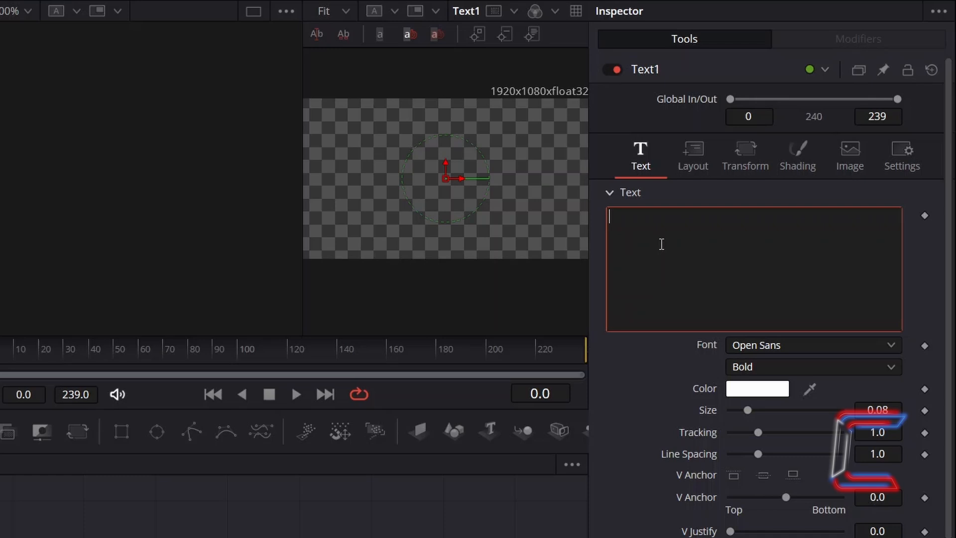
Step: Enter the CONTI text at size 0.315 in black with wider character spacing
type("C0NTI")
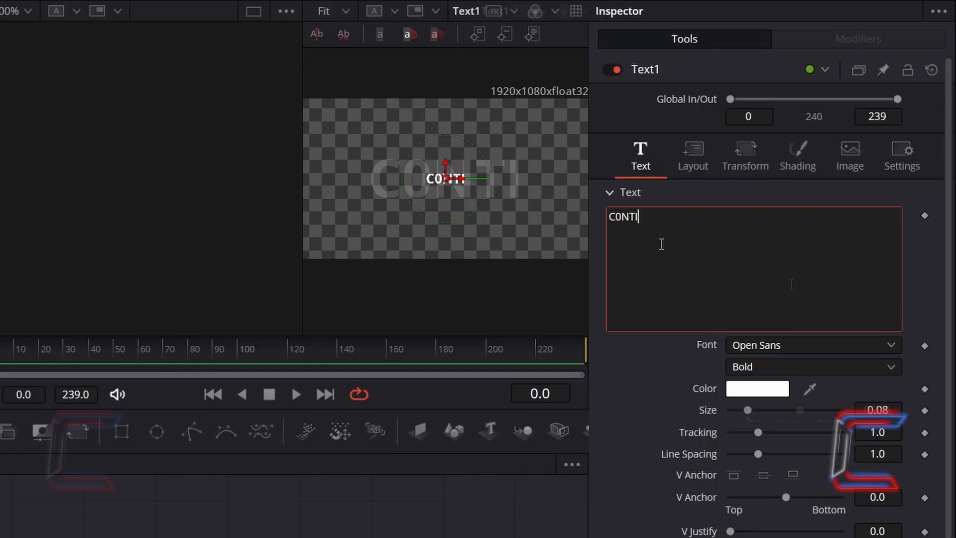
left_click_drag(746, 410, 800, 409)
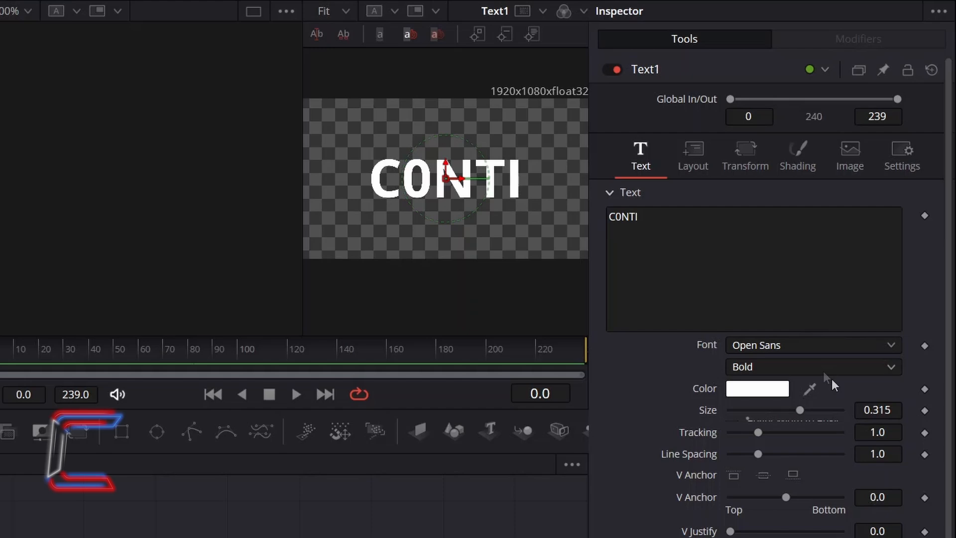
mouse_move(849, 398)
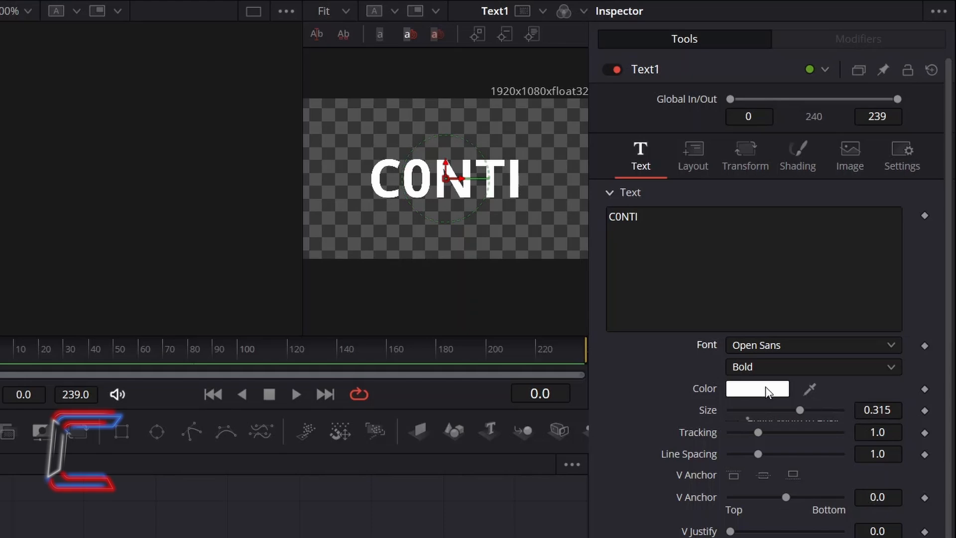
left_click(756, 388)
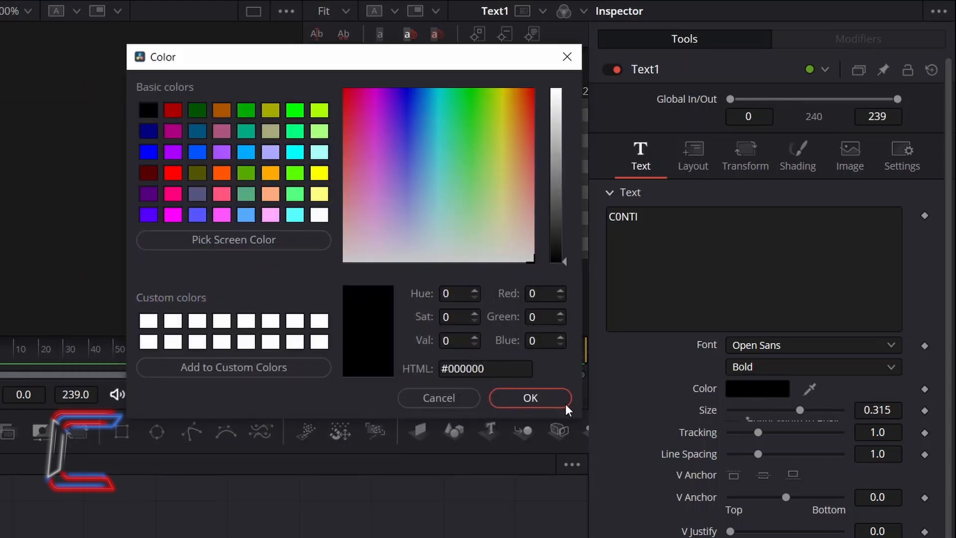
left_click(528, 397)
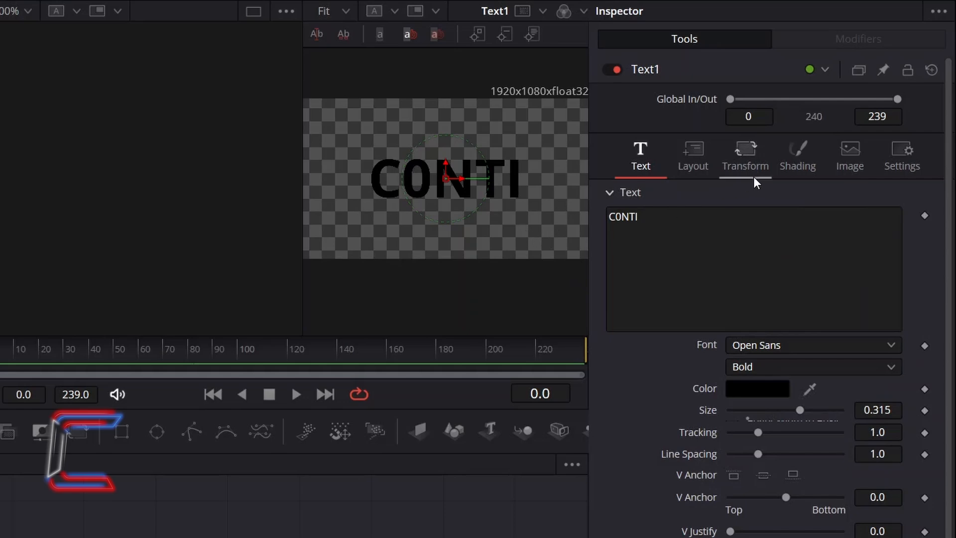
left_click(745, 154)
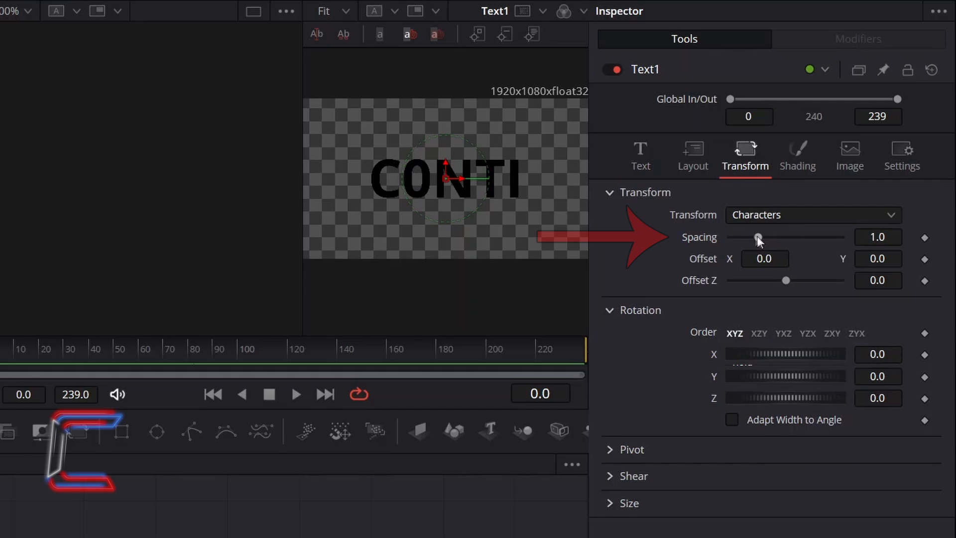
left_click_drag(757, 237, 764, 237)
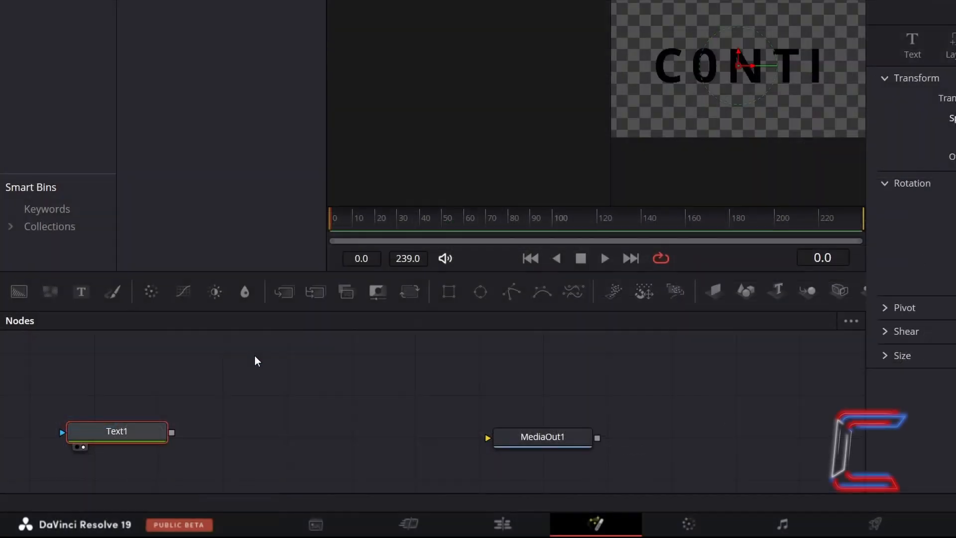
mouse_move(282, 291)
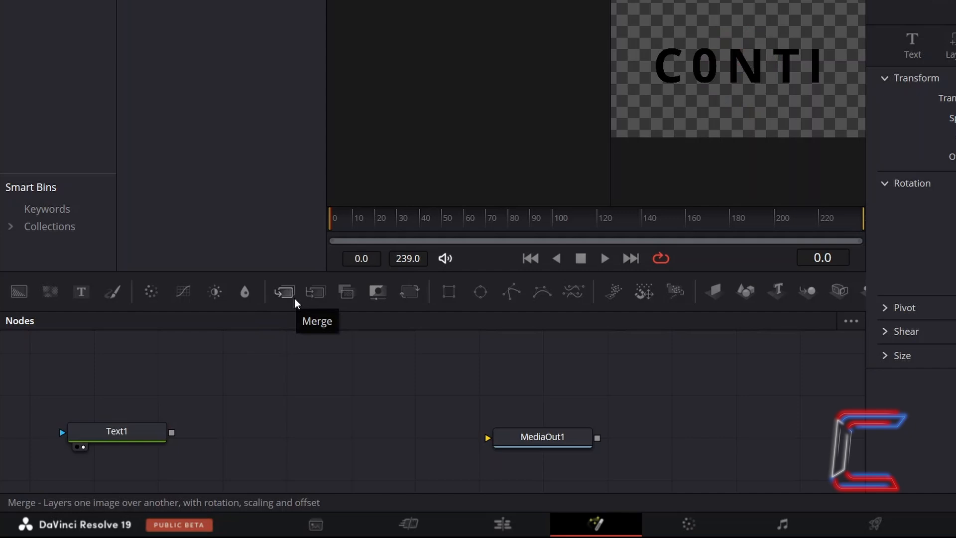
Step: Add a Merge1 node and wire Text1's output into it
left_click(283, 291)
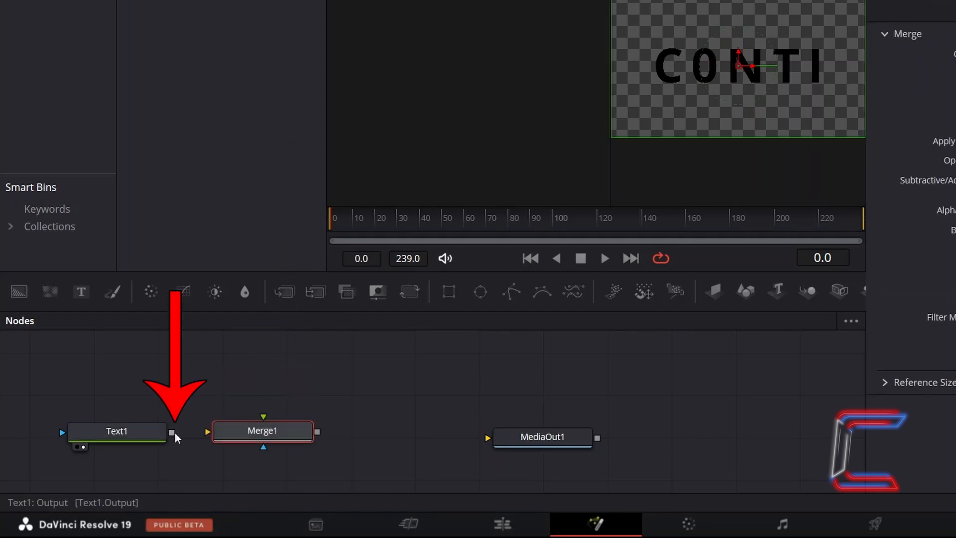
left_click_drag(173, 431, 226, 419)
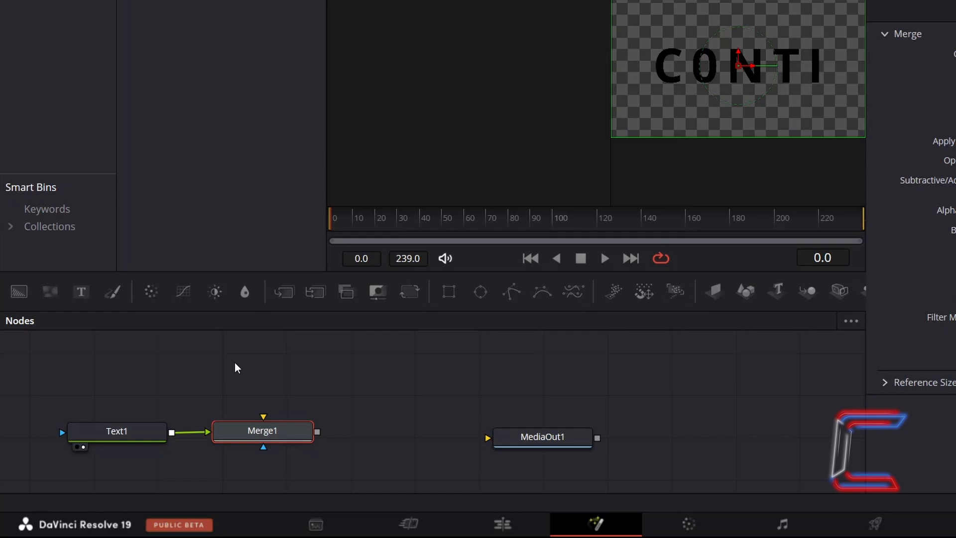
mouse_move(146, 437)
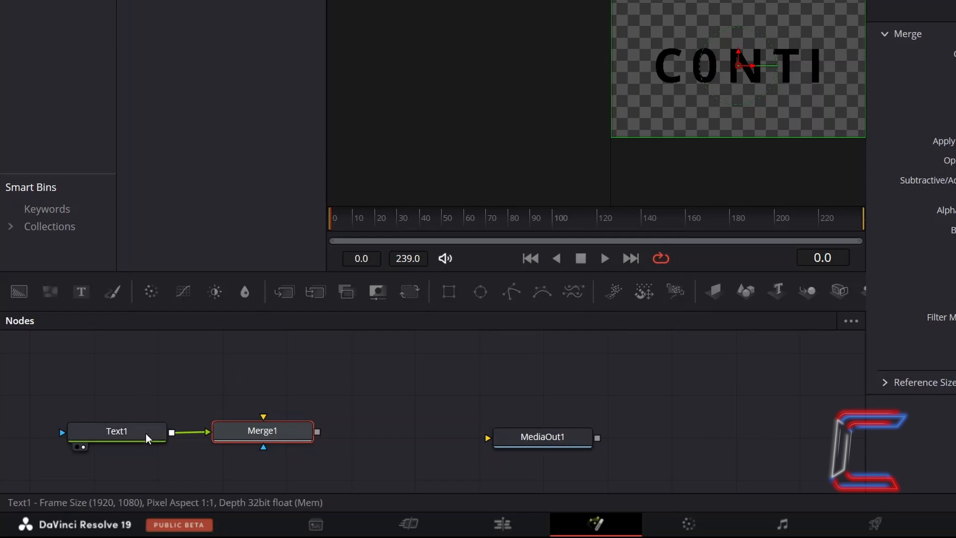
Step: Copy and paste Text1 to get a duplicate Text1_1 node
key("ctrl+c")
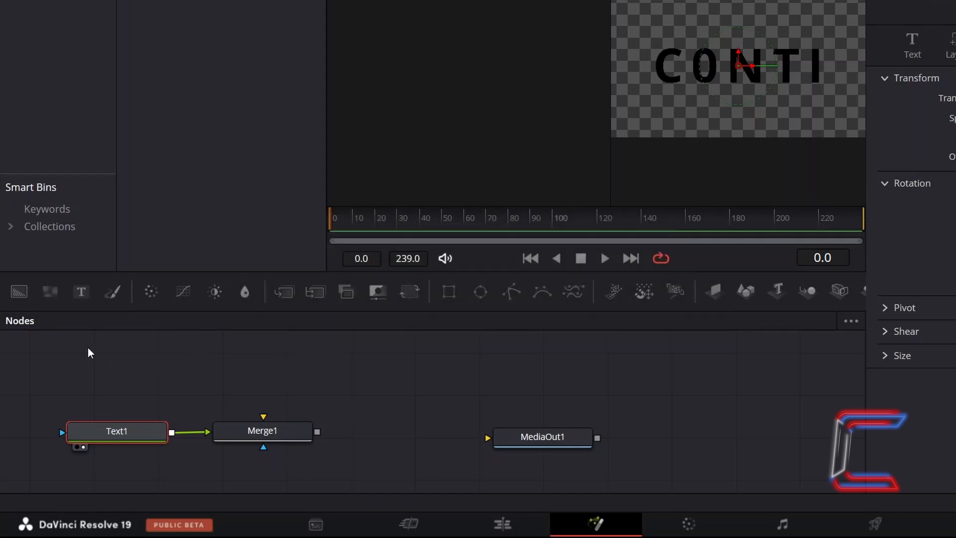
key("ctrl+v")
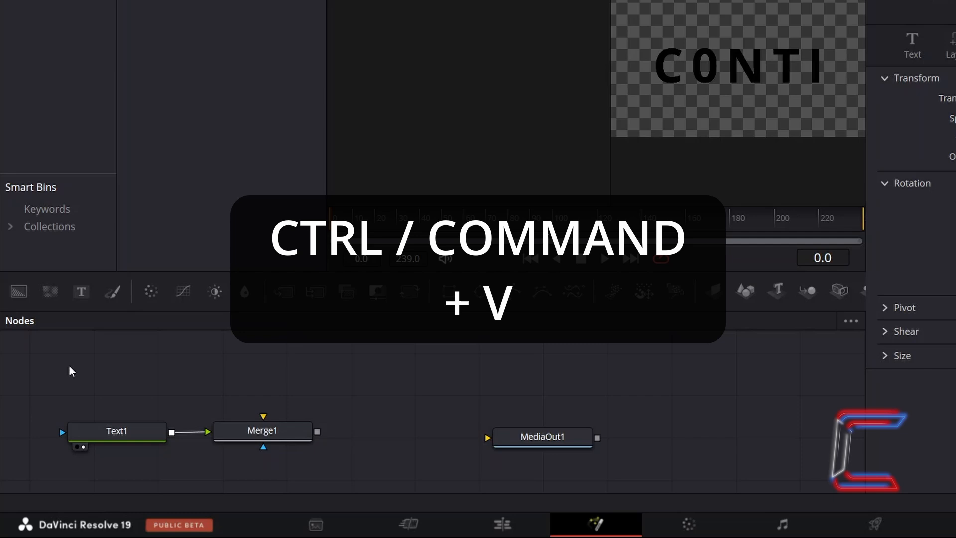
key("ctrl+v")
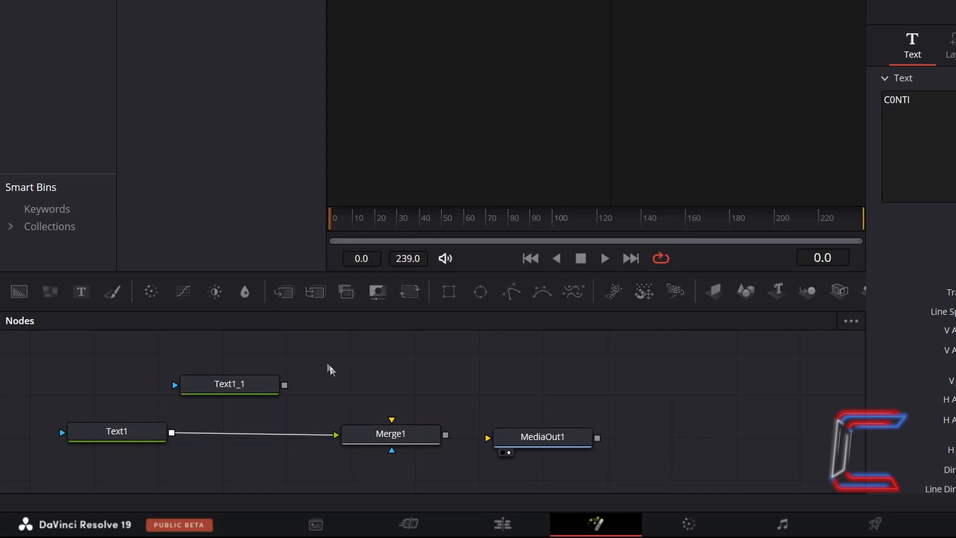
key("shift+space")
type("FastNoise")
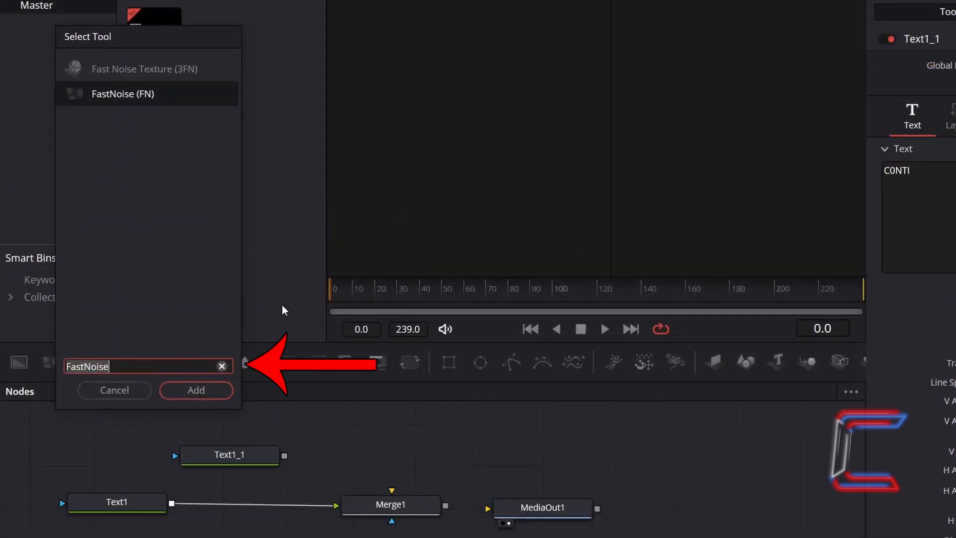
Step: Add a FastNoise1 node and connect its output into Text1_1
left_click(121, 94)
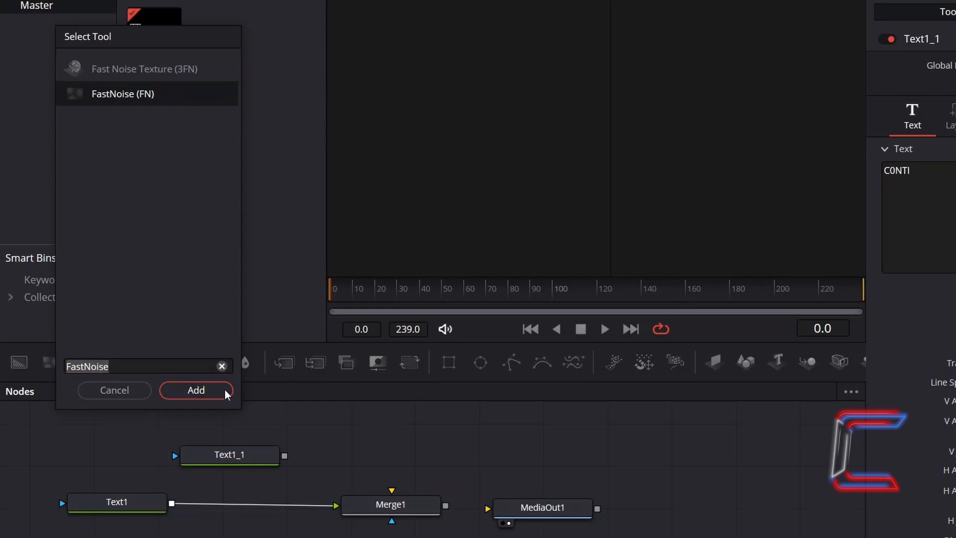
left_click(196, 390)
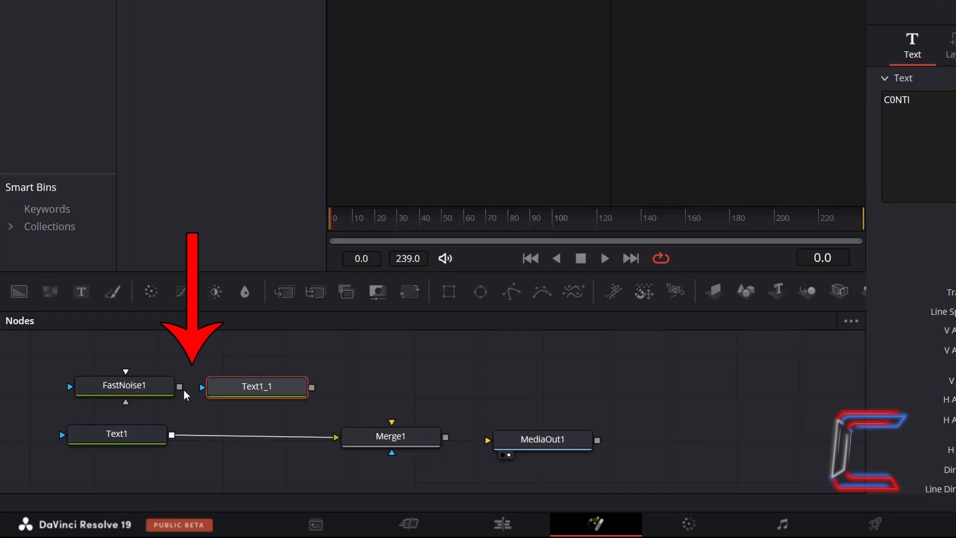
left_click_drag(181, 386, 204, 387)
type("Gaussian Blur")
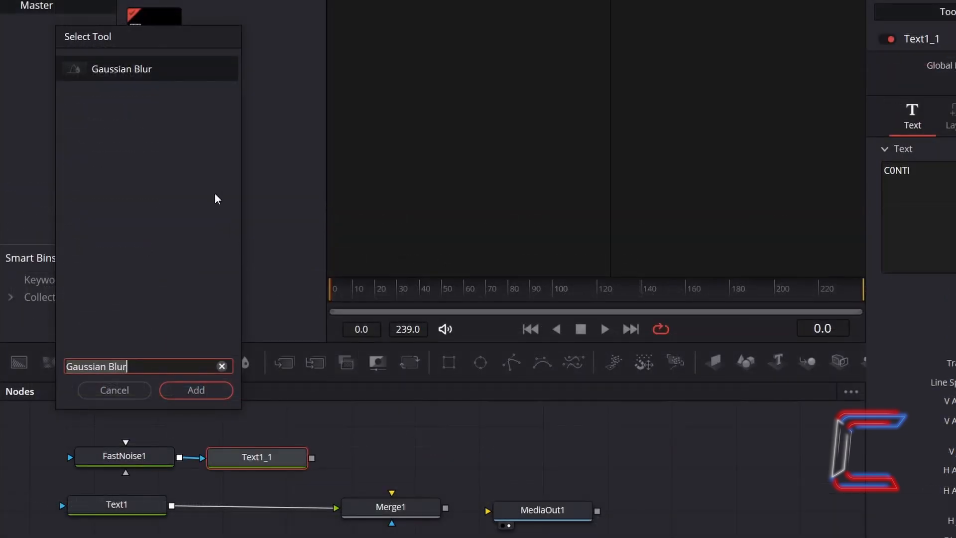
mouse_move(203, 386)
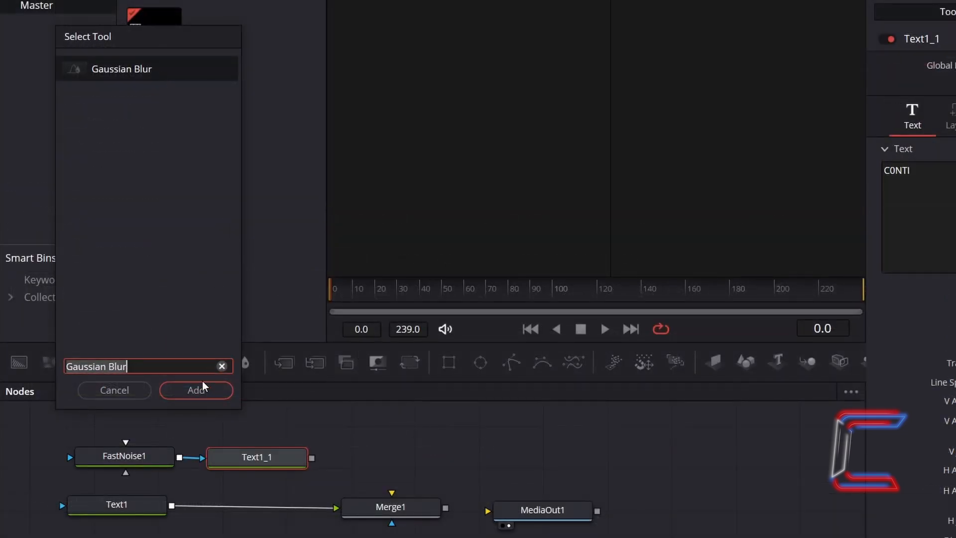
Step: Chain GaussianBlur1, Glow1 and Rays1 nodes after Text1_1
left_click(196, 390)
type("Glow")
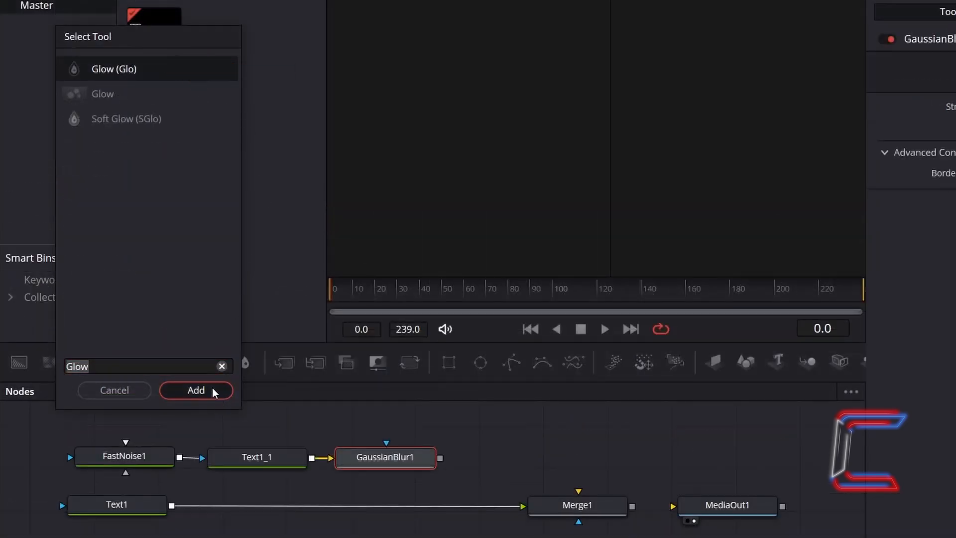
left_click(196, 390)
type("Rays")
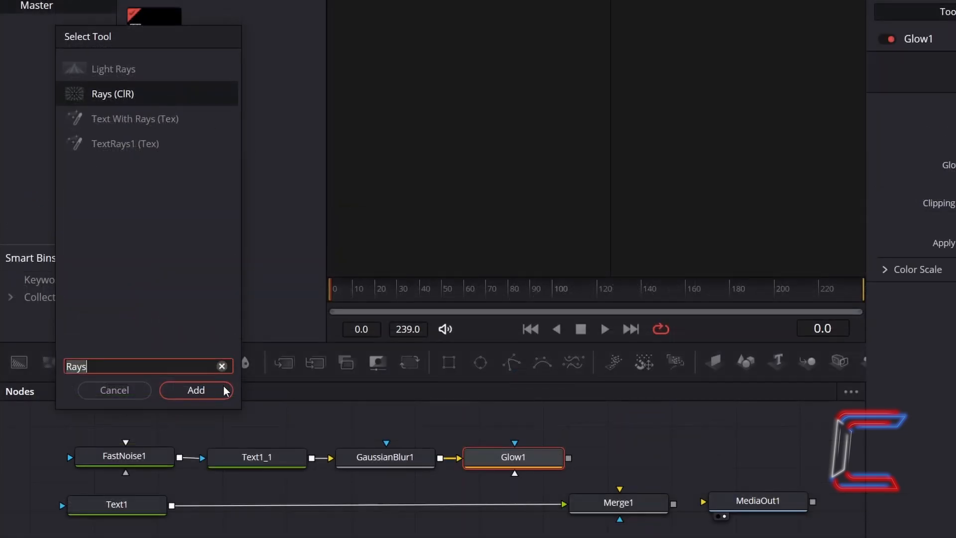
left_click(196, 390)
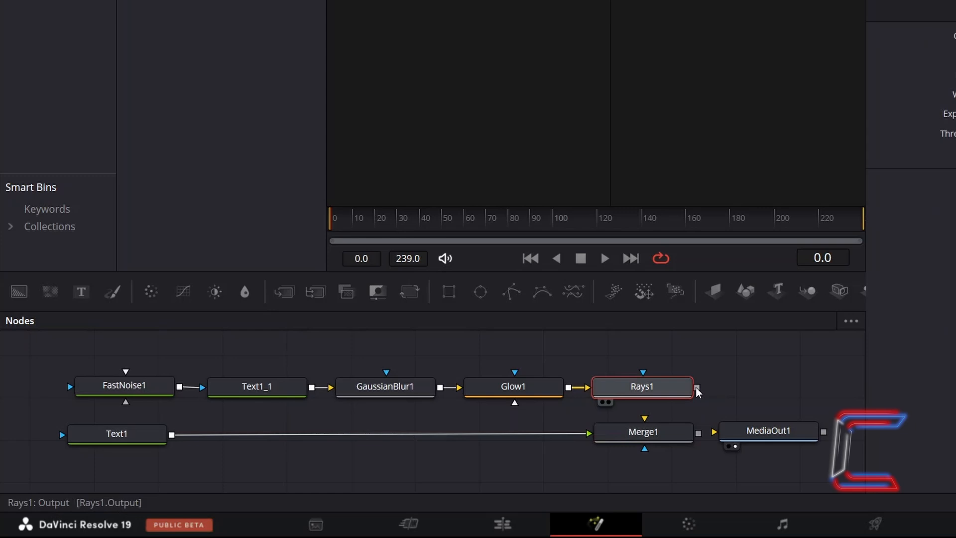
mouse_move(697, 390)
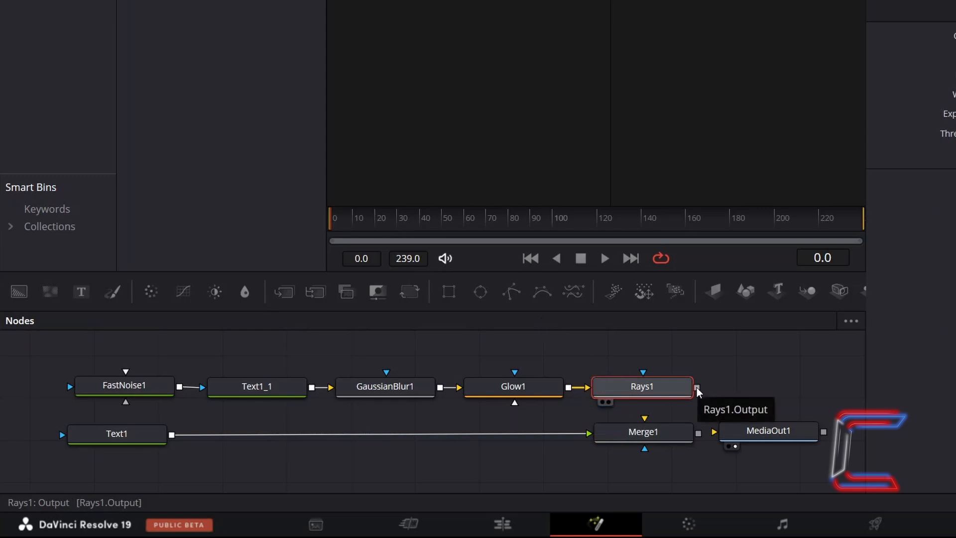
Step: Wire Rays1's output into Merge1
left_click_drag(698, 389, 645, 424)
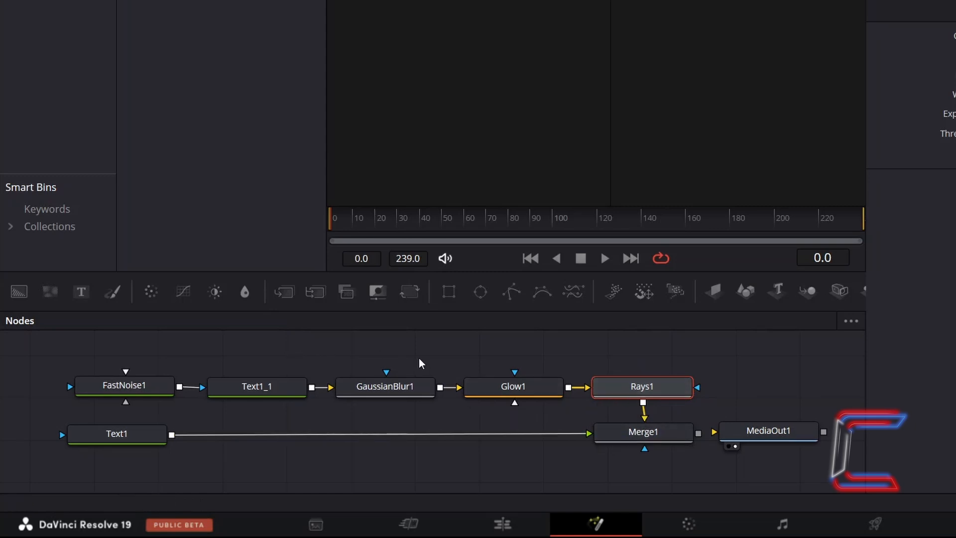
mouse_move(271, 331)
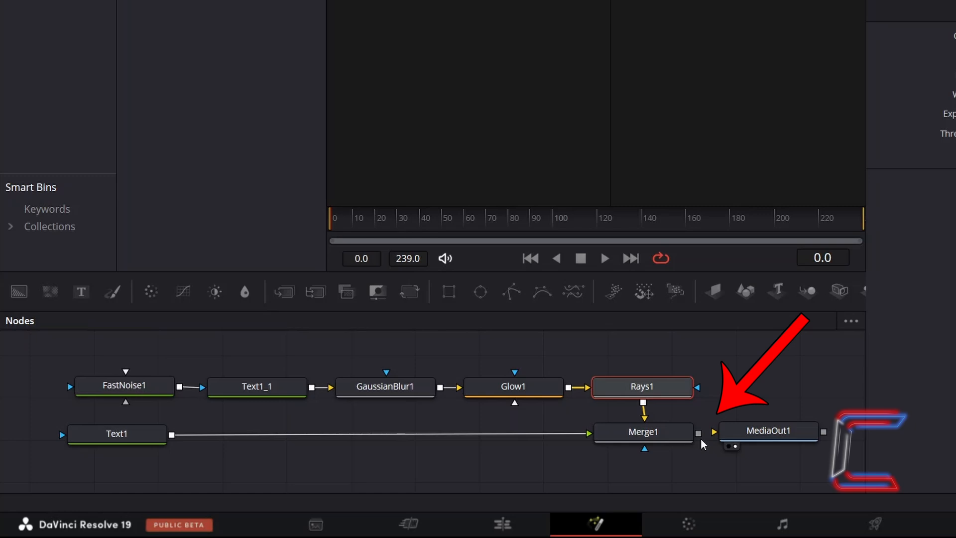
mouse_move(699, 435)
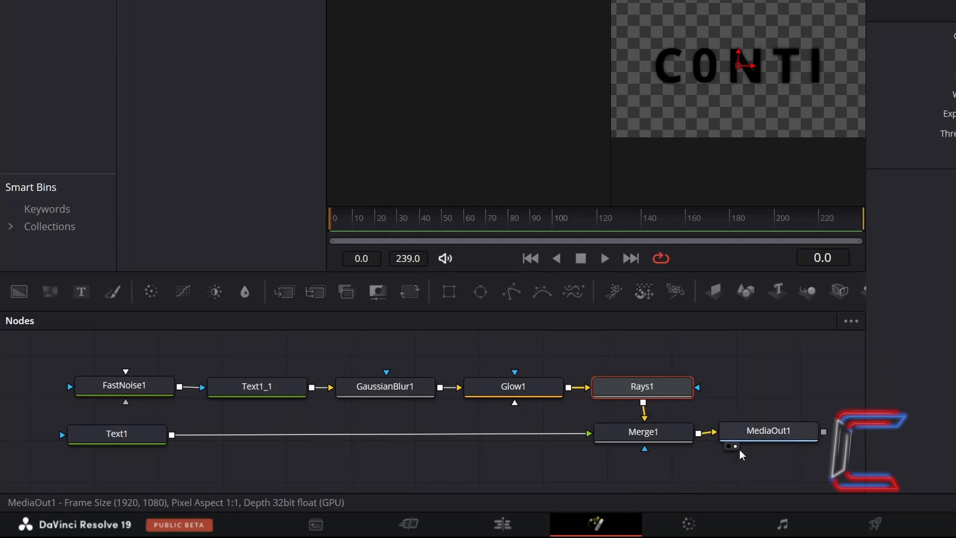
mouse_move(735, 446)
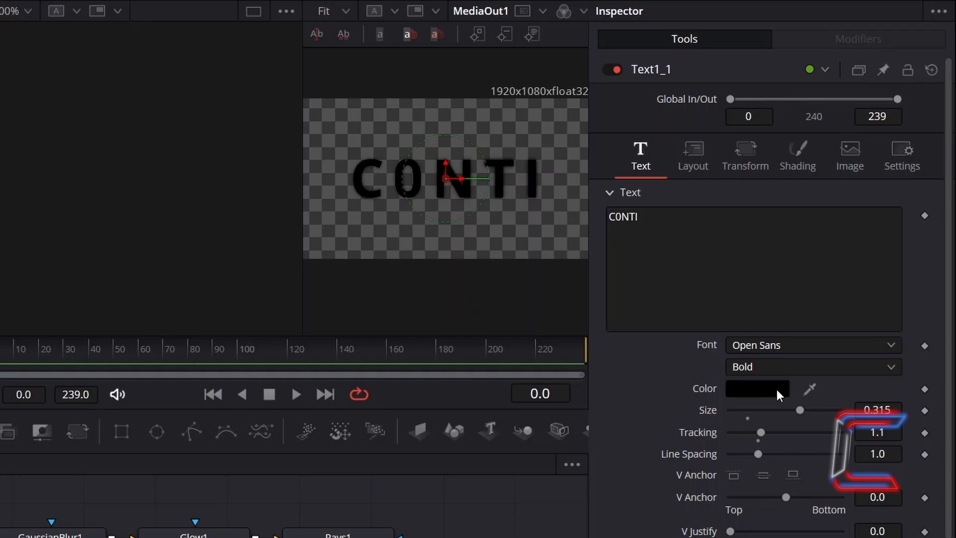
Step: Set the Text1_1 colour to white (#ffffff)
left_click(757, 388)
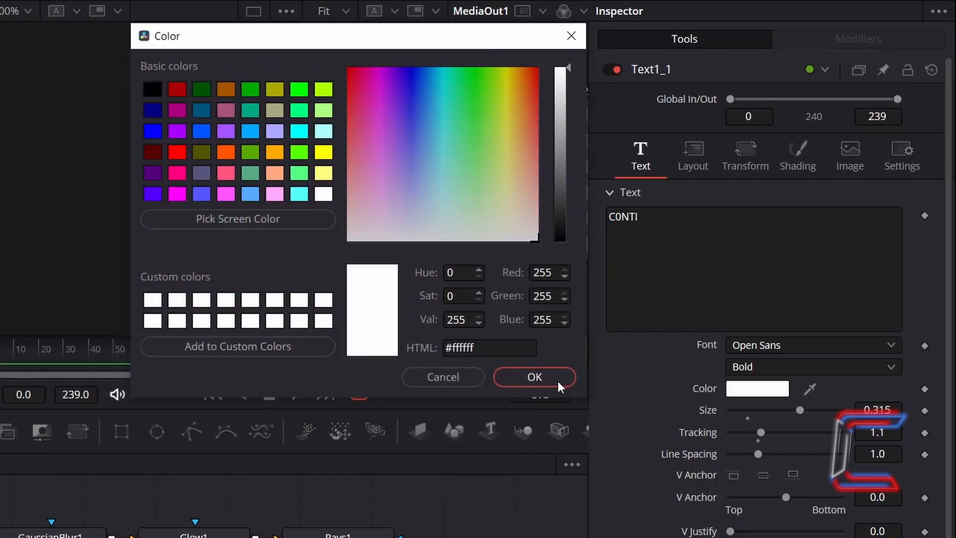
left_click(534, 376)
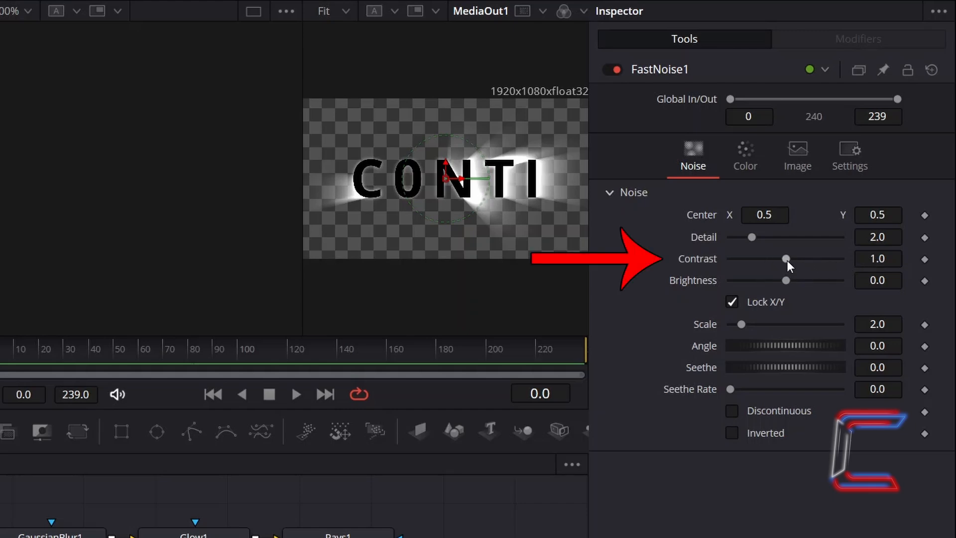
Step: Give FastNoise1 contrast 2.0, brightness 0.7, scale 20 and seethe rate 0.2
left_click_drag(785, 259, 800, 259)
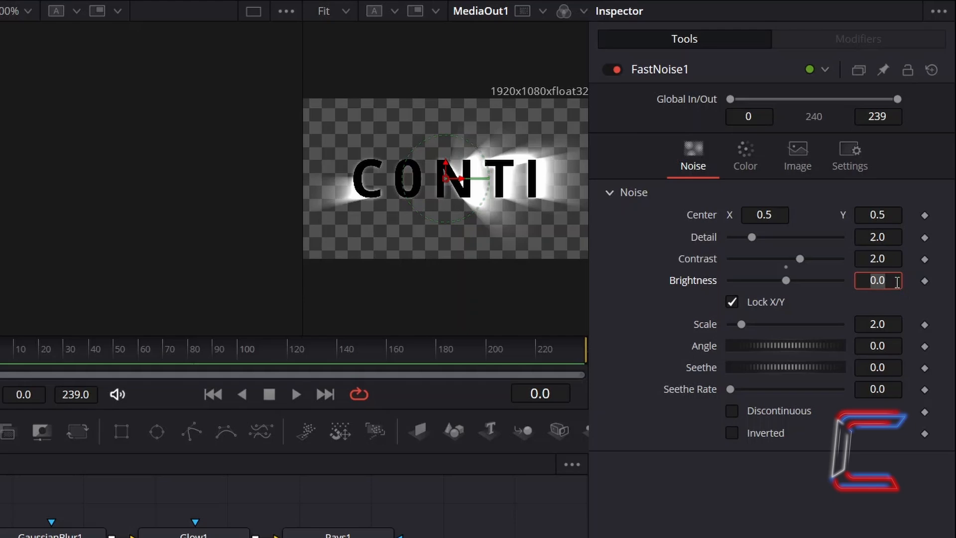
type("0.7")
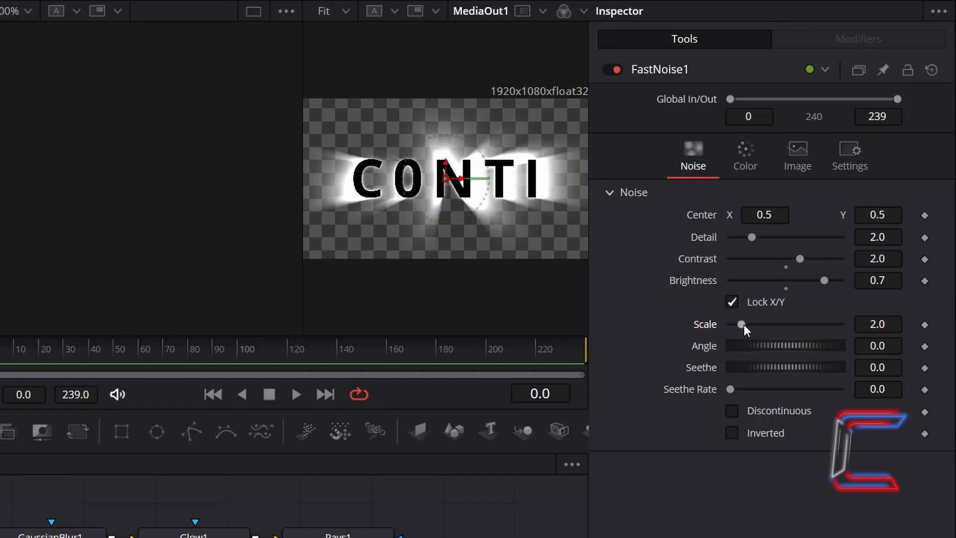
left_click_drag(741, 323, 842, 323)
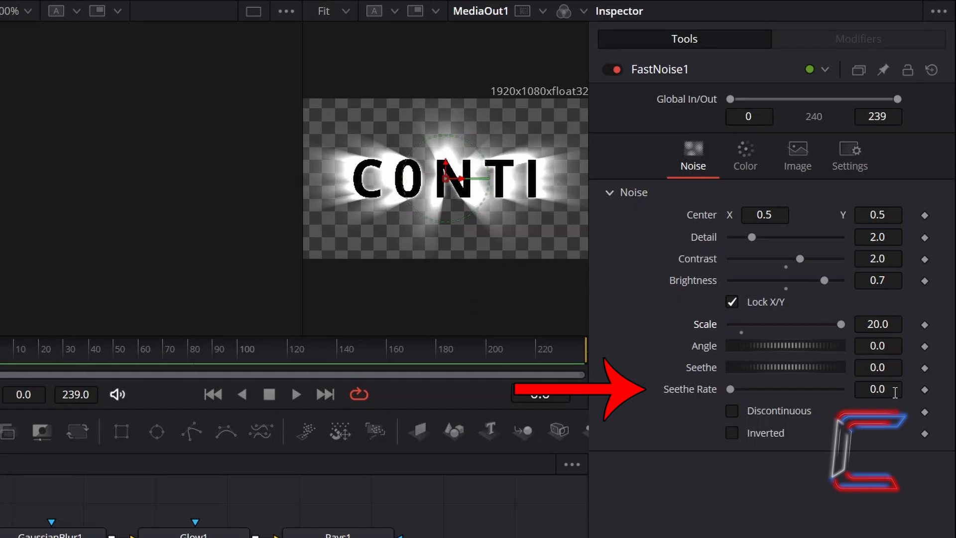
type("0.2")
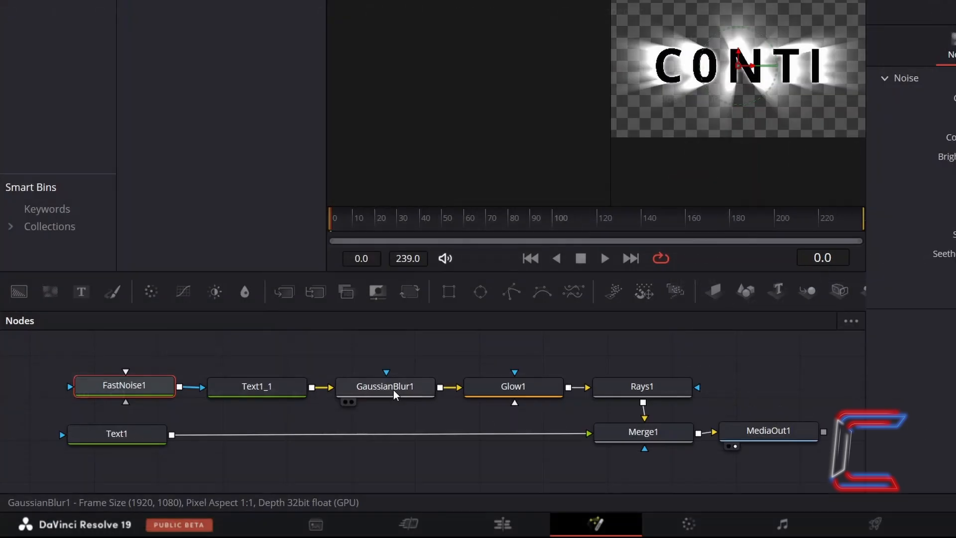
Step: Select the GaussianBlur1 node to show its settings in the Inspector
left_click(384, 386)
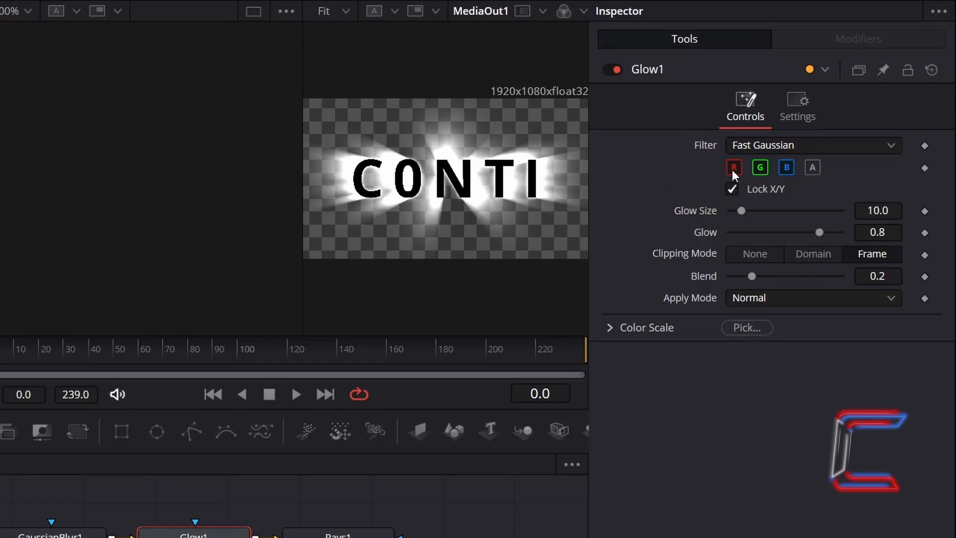
Step: Disable Glow1's red channel for a cyan tint and raise Glow Size to 15, Glow to 0.955
left_click(733, 167)
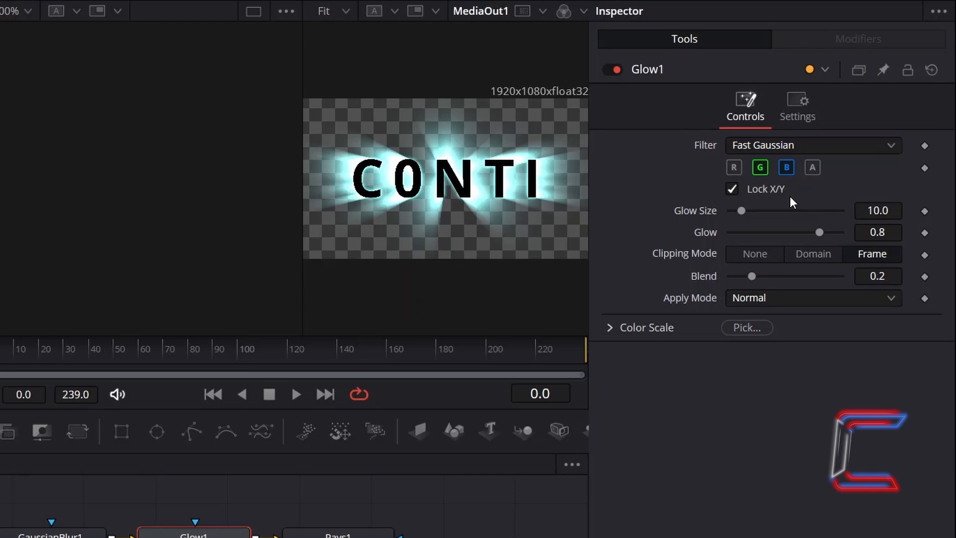
mouse_move(815, 201)
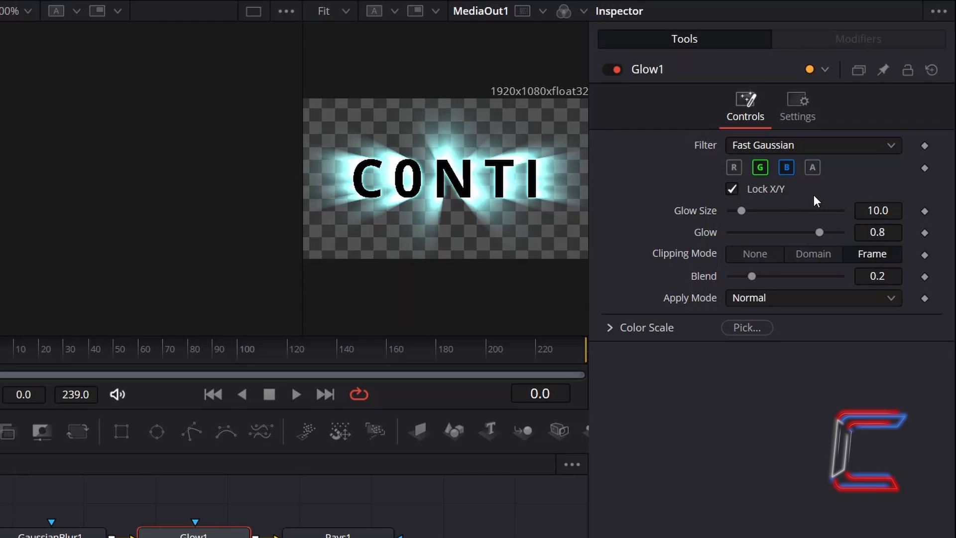
mouse_move(802, 209)
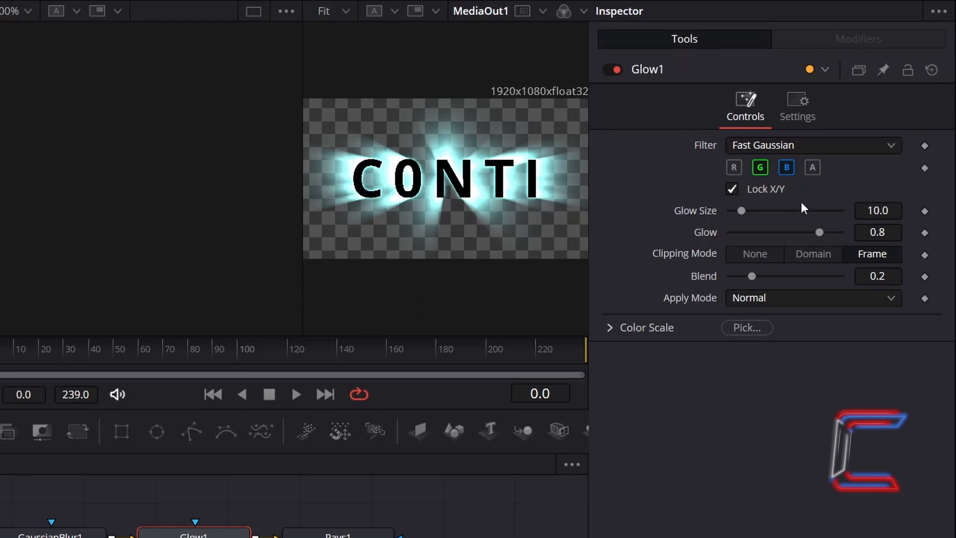
mouse_move(822, 205)
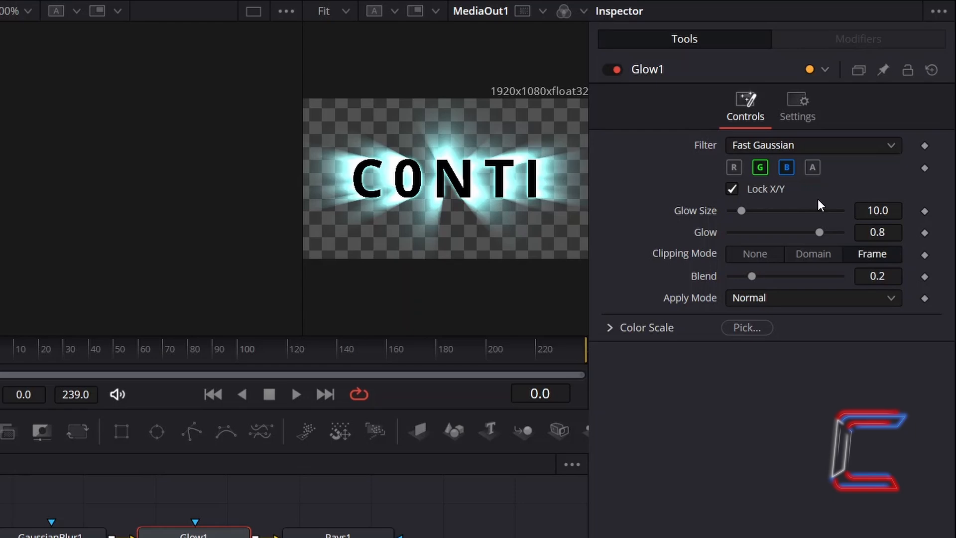
mouse_move(845, 175)
type("15")
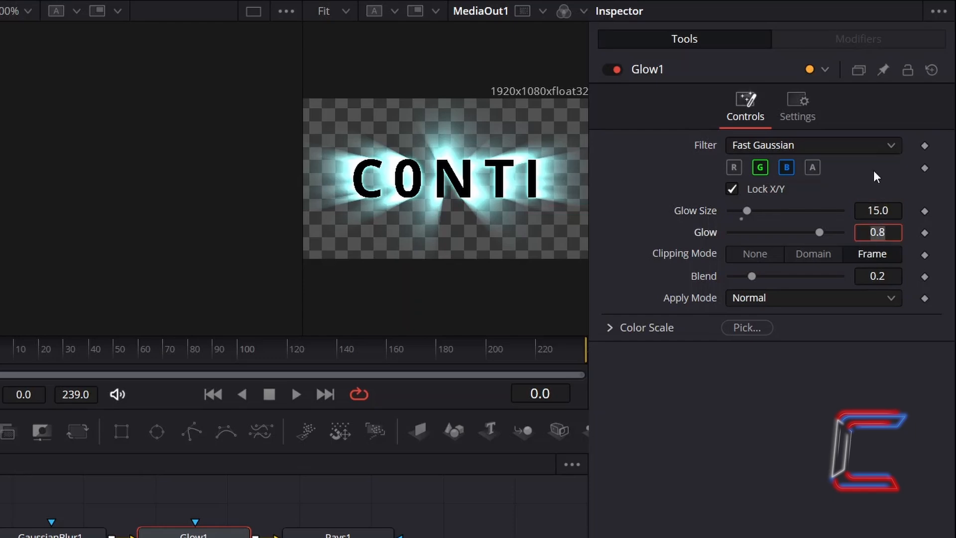
left_click(877, 232)
type("0.955")
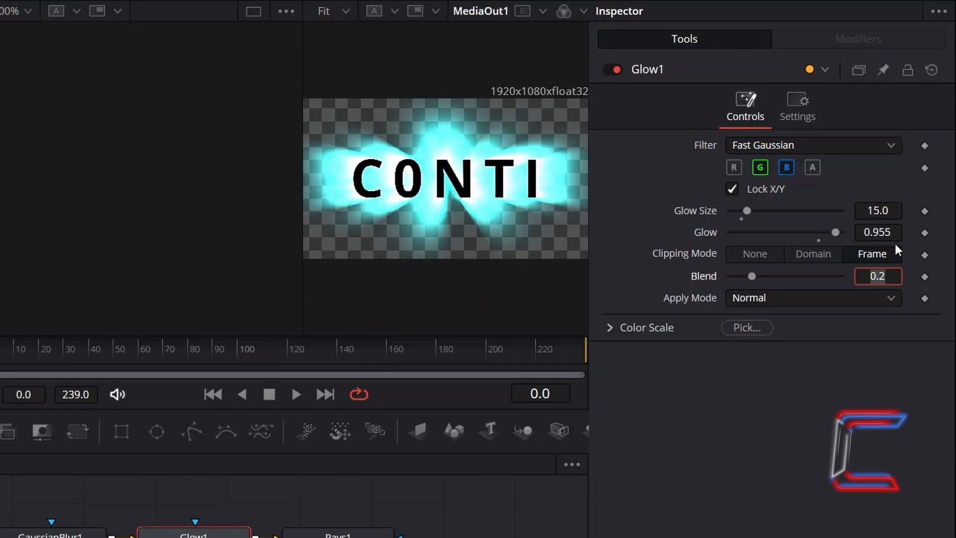
left_click(515, 417)
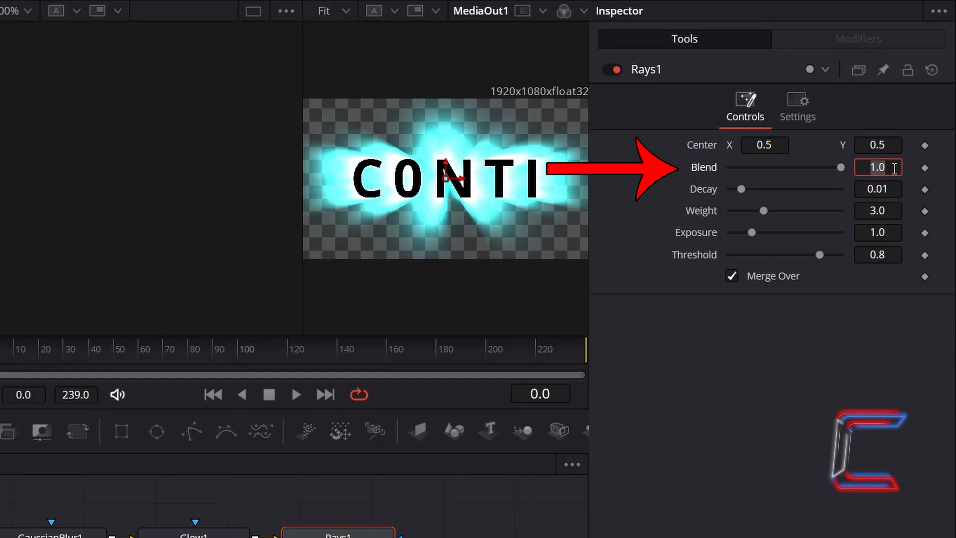
Step: Enter 0.25 as the Rays1 Blend value
type("0.25")
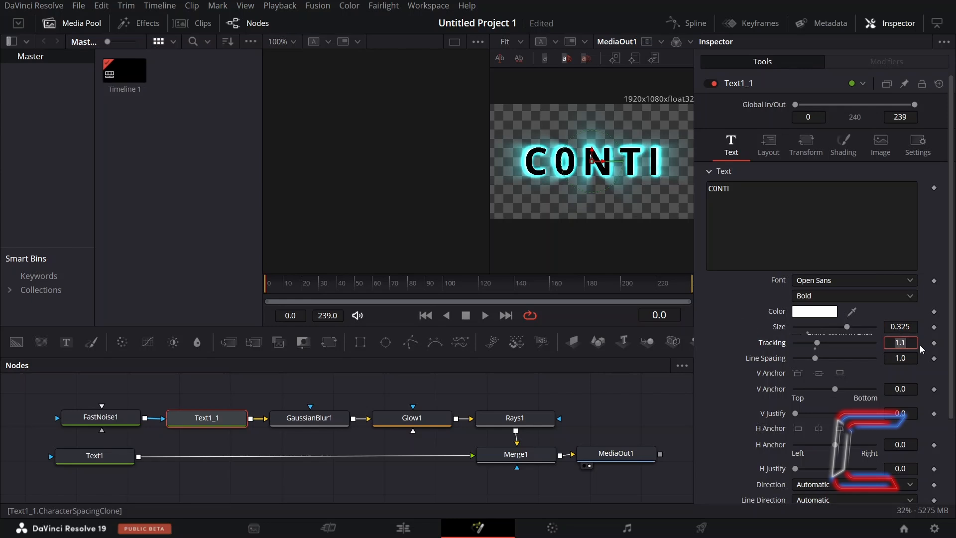
Step: Show Text1_1's character transform settings and begin editing Spacing (currently 1.1)
left_click(804, 145)
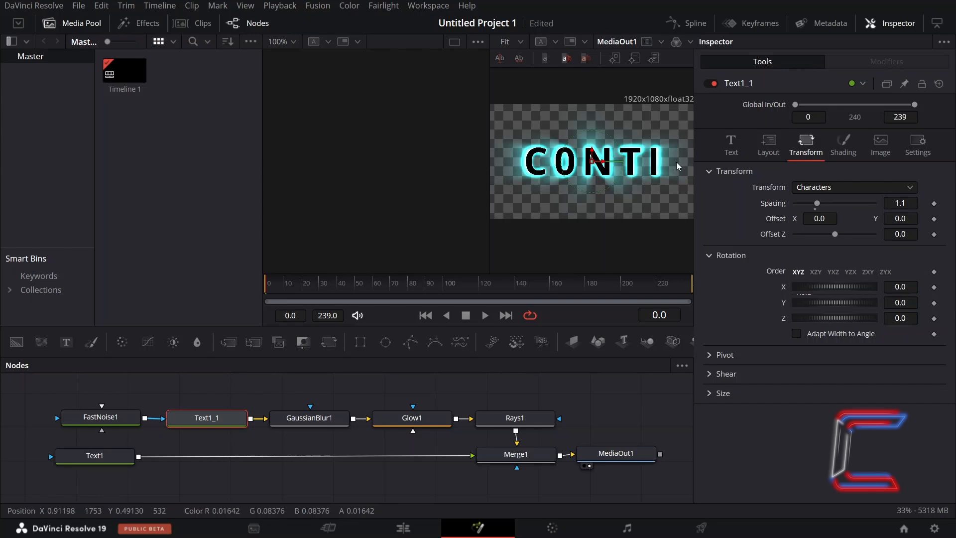
mouse_move(678, 185)
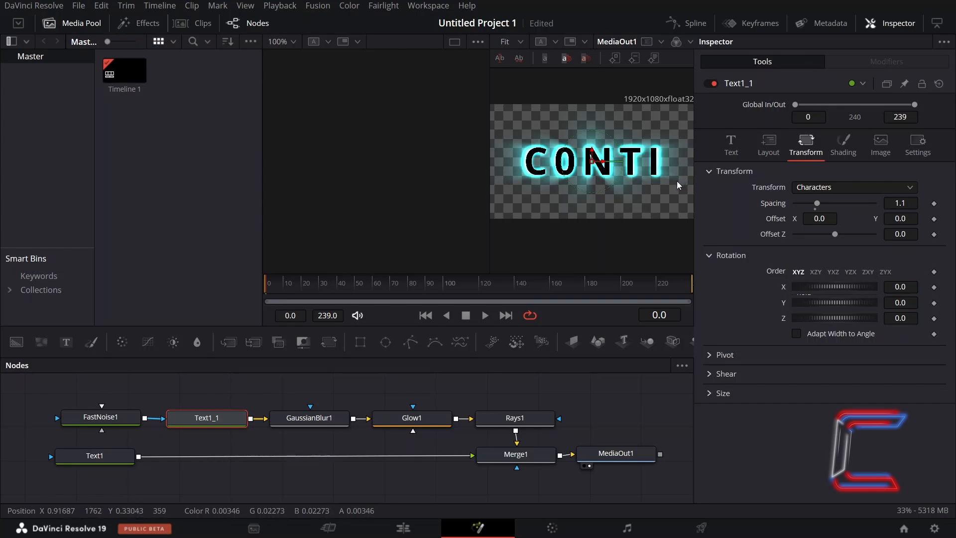
left_click(901, 202)
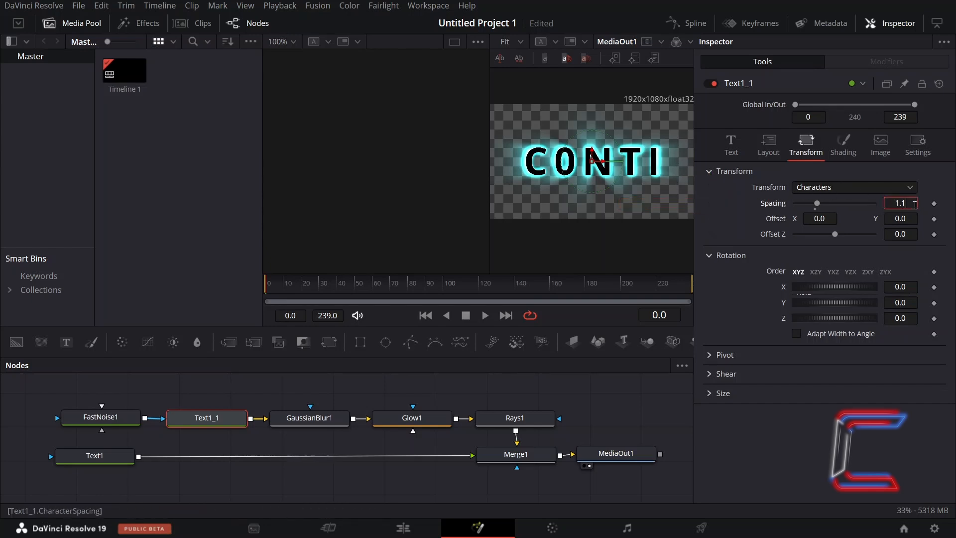